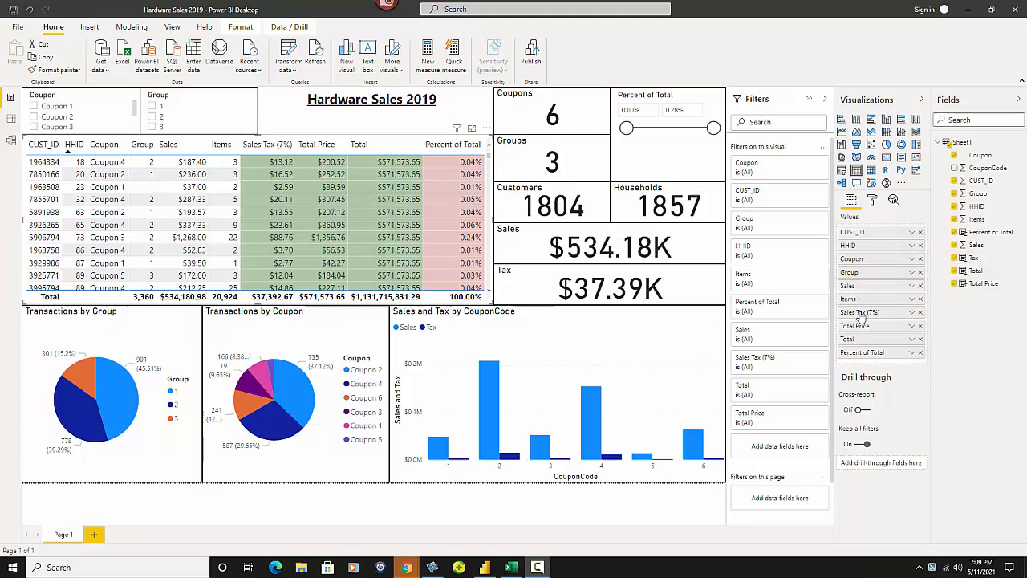
pyautogui.moveTo(976, 257)
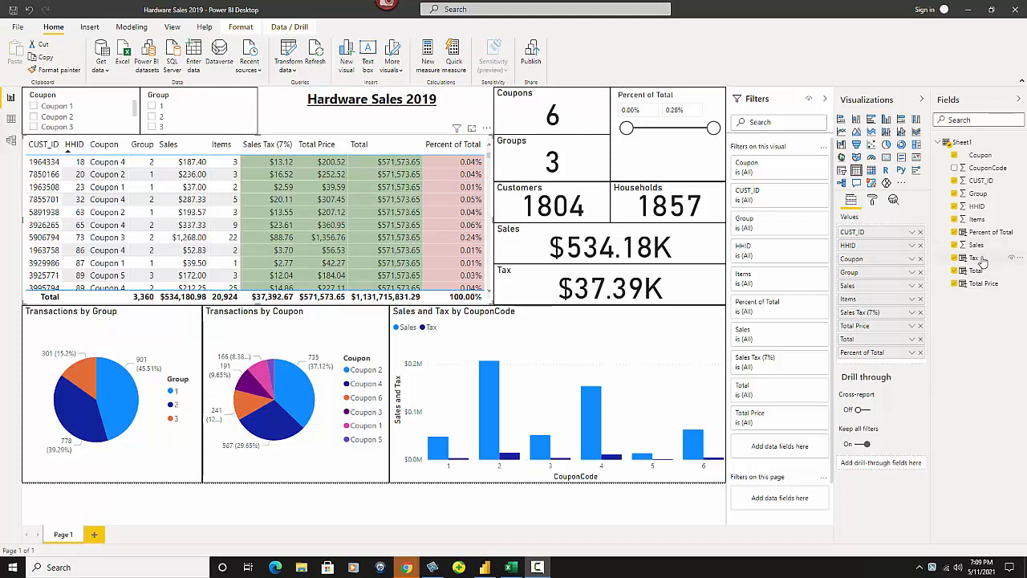
pyautogui.click(975, 258)
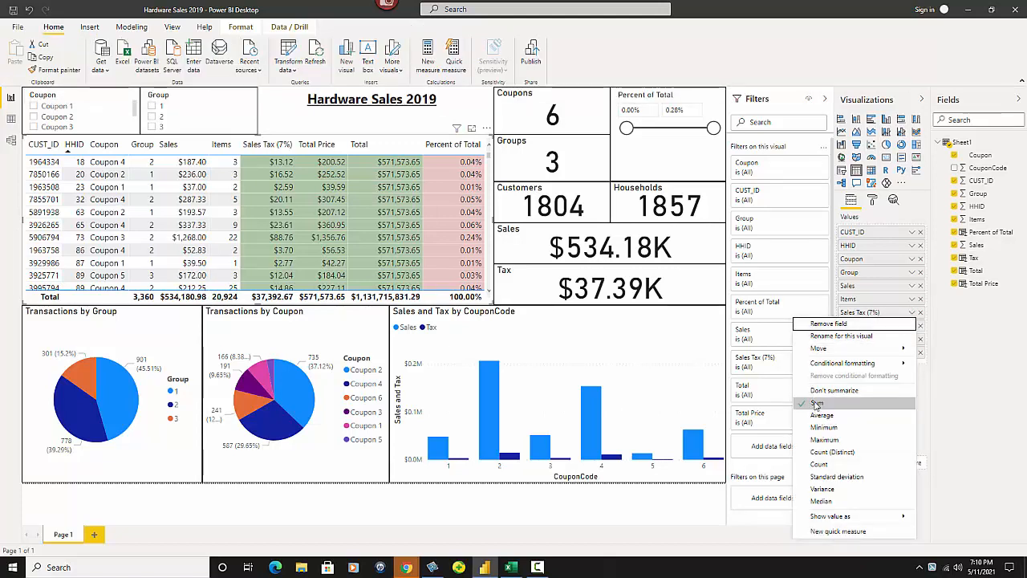
pyautogui.moveTo(822, 415)
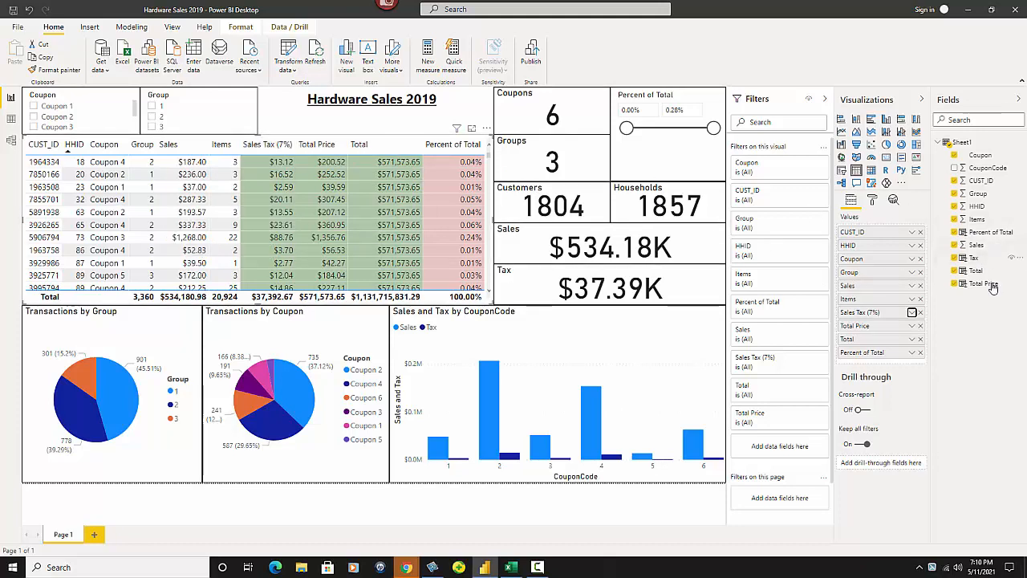
pyautogui.click(978, 283)
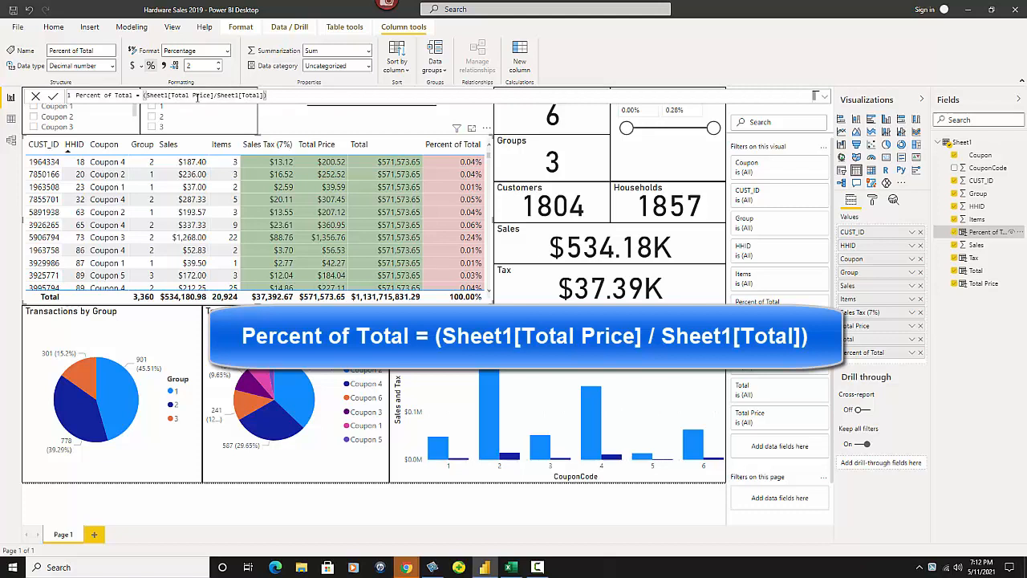
pyautogui.click(317, 144)
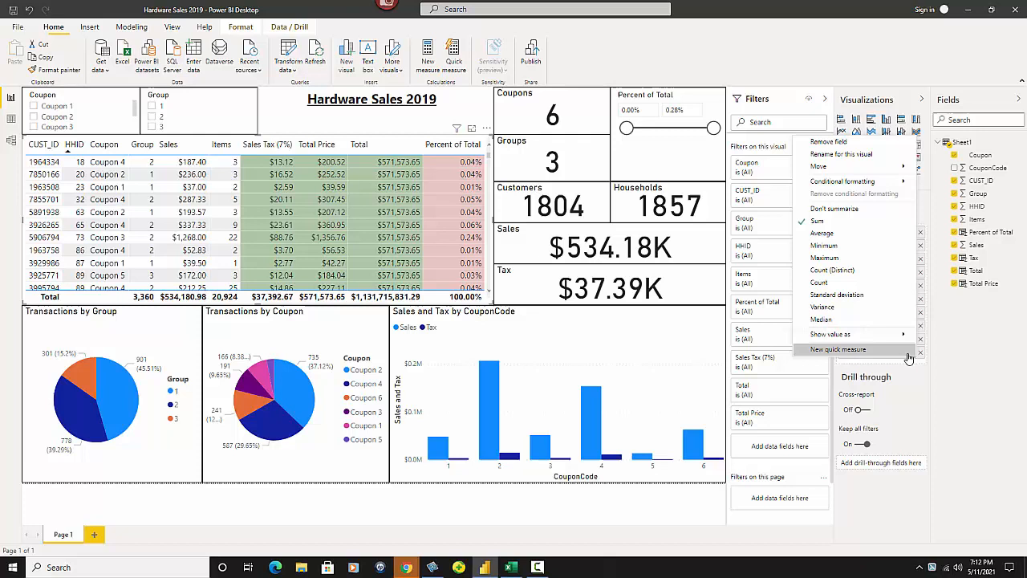
pyautogui.moveTo(817, 221)
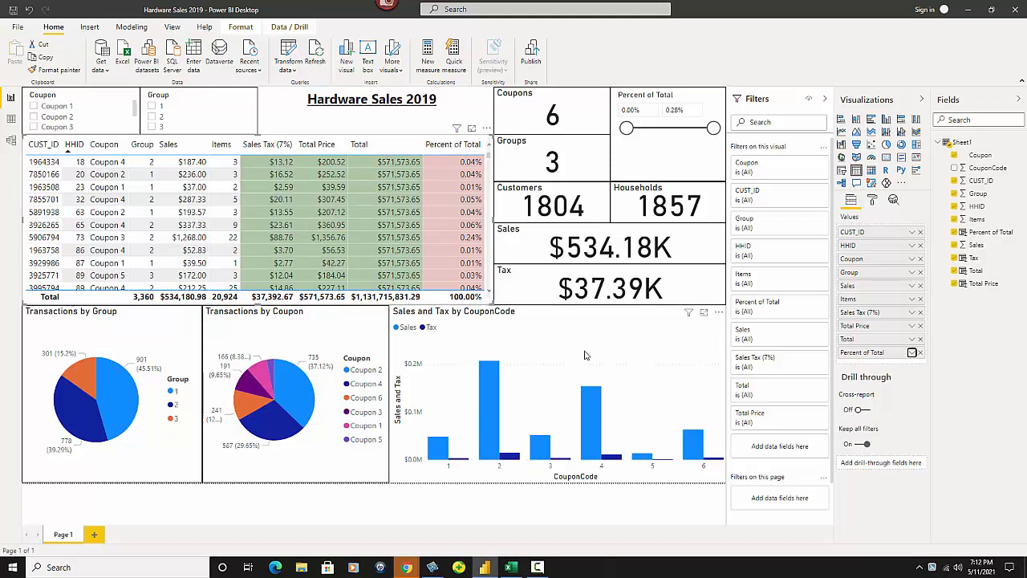
pyautogui.moveTo(630, 358)
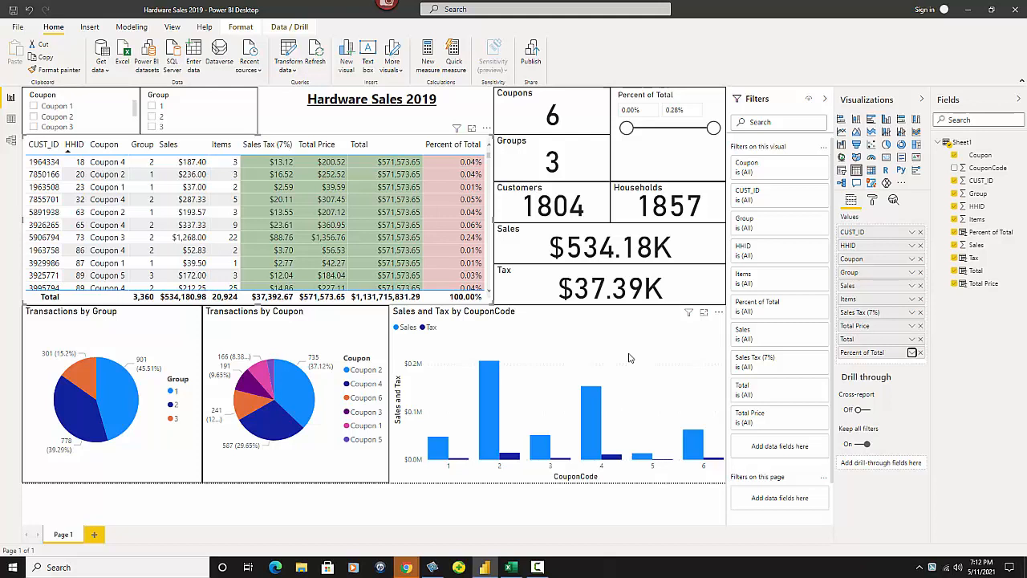
pyautogui.moveTo(526, 289)
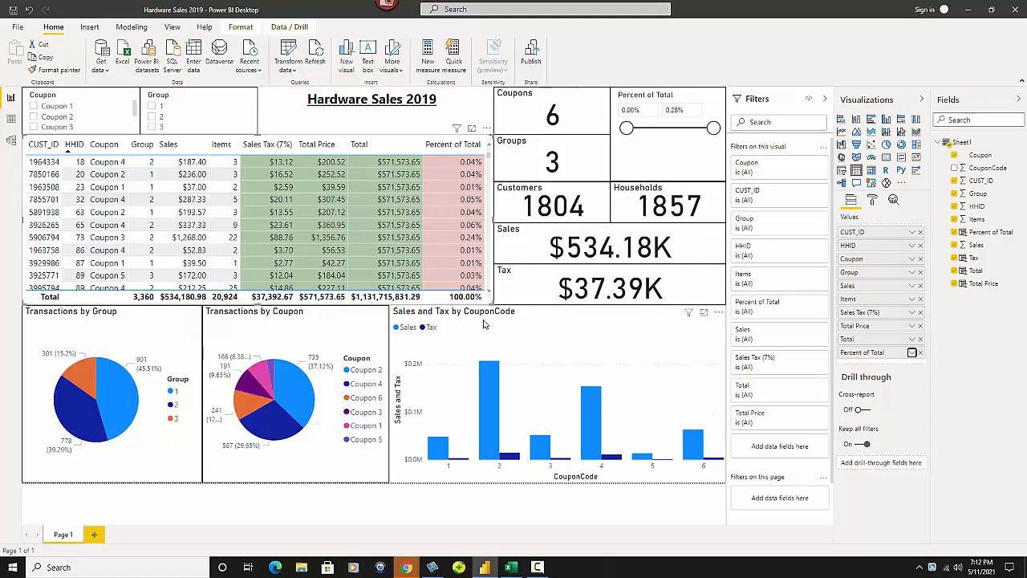
pyautogui.moveTo(228, 321)
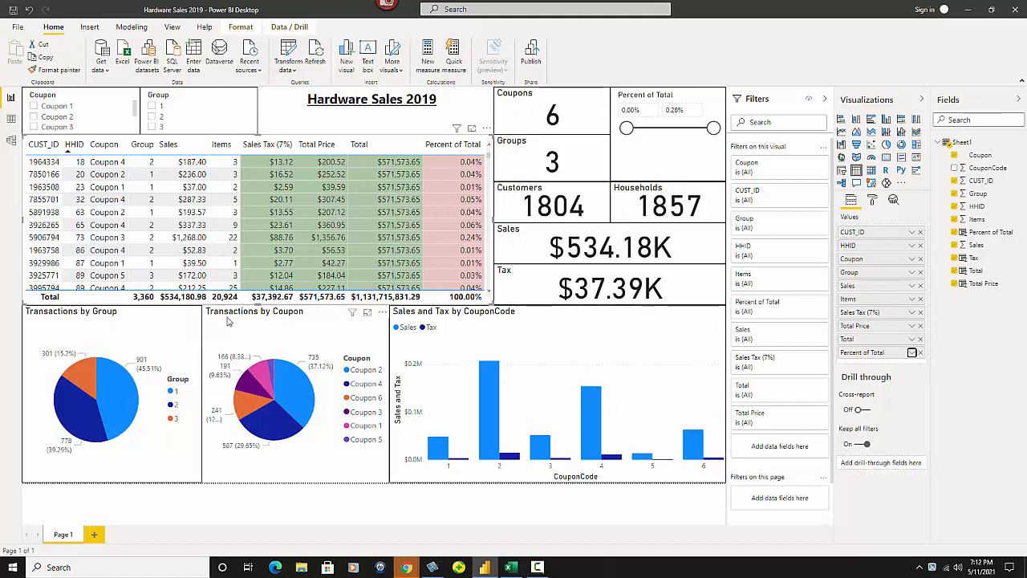
pyautogui.moveTo(305, 324)
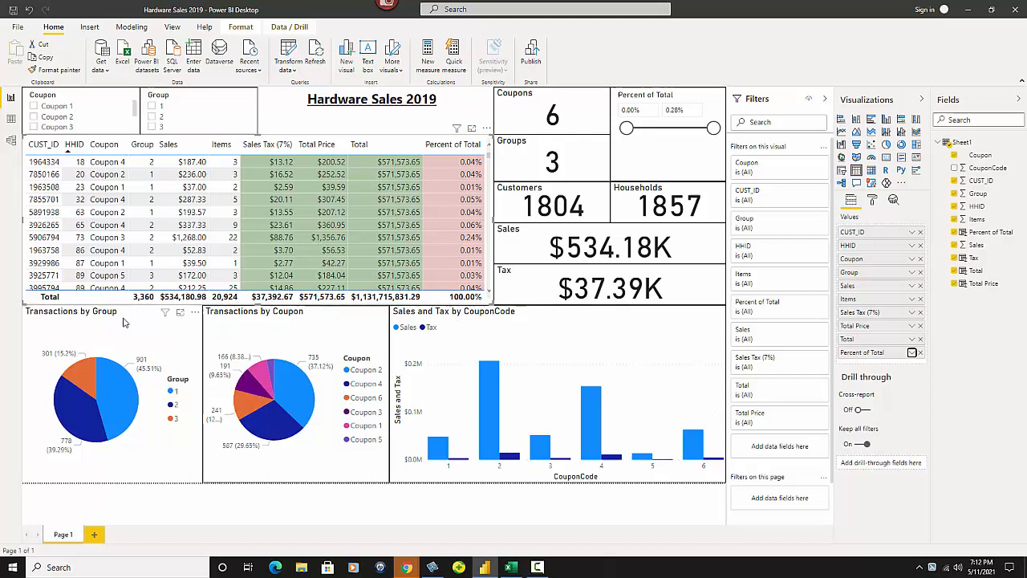
pyautogui.moveTo(307, 359)
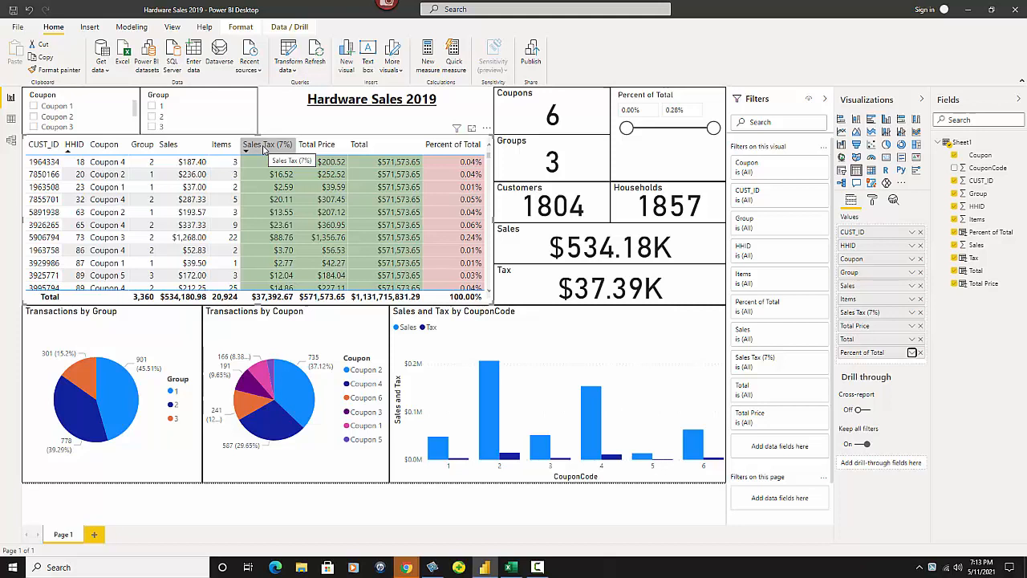
pyautogui.moveTo(267, 150)
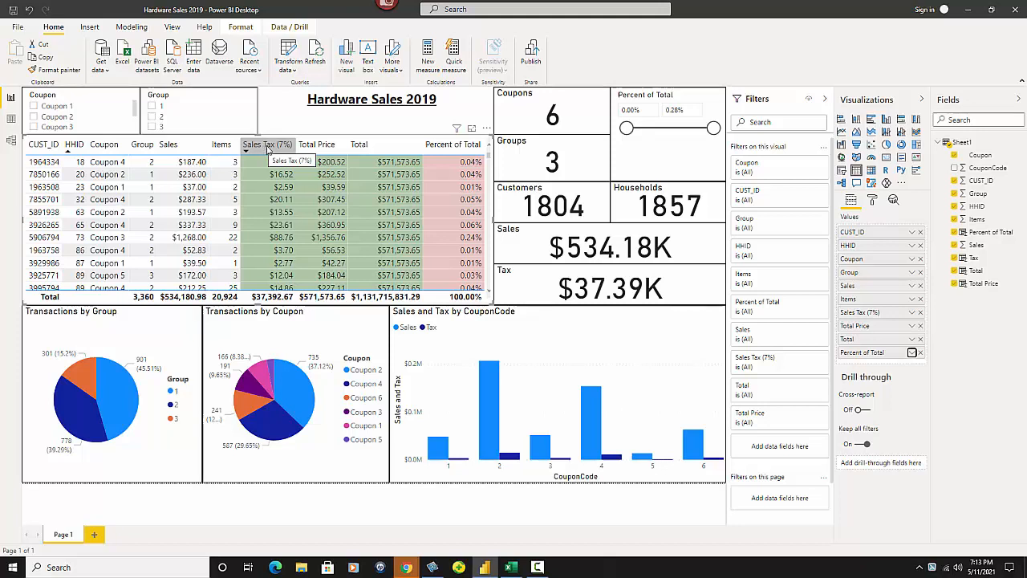